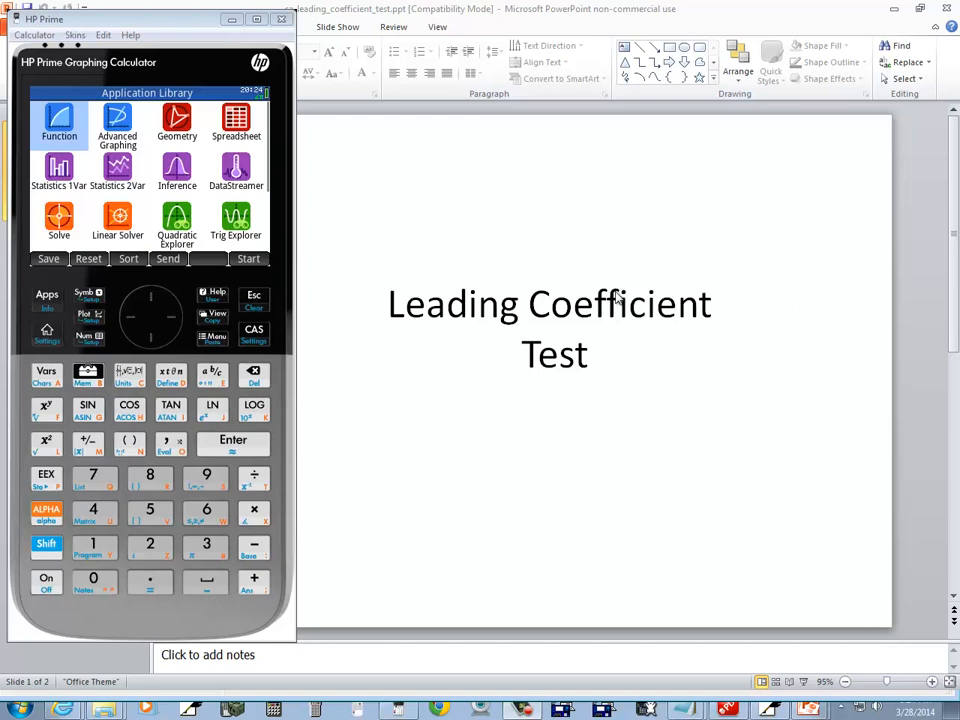
mouse_move(250, 347)
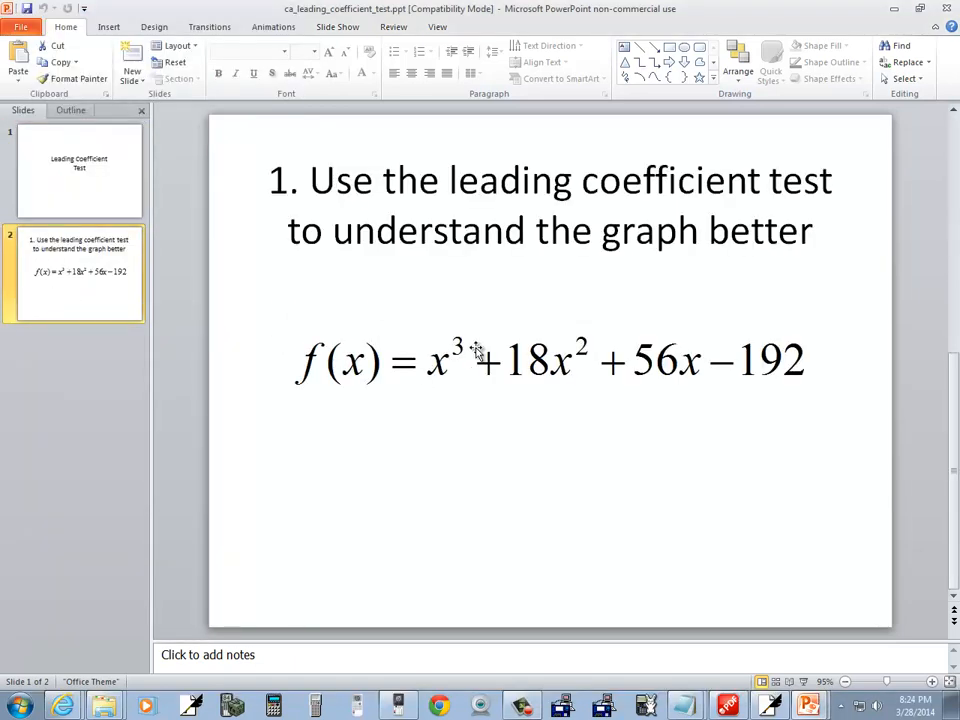
mouse_move(512, 457)
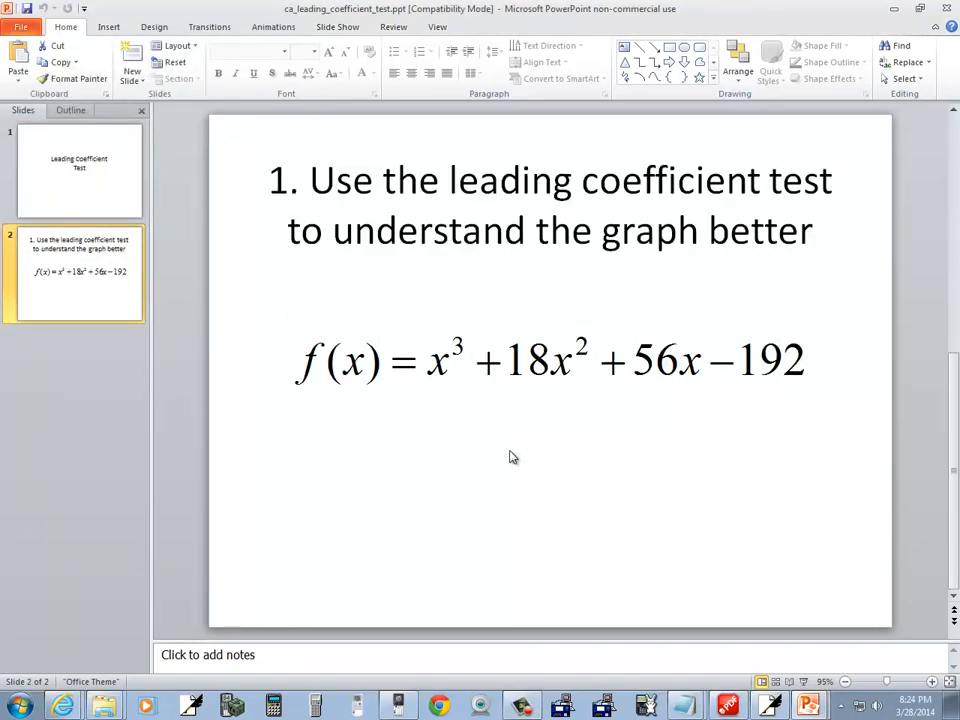
- Switch to the Free Notes page to write f(x) = x³+18x²+56x−192
left_click(728, 706)
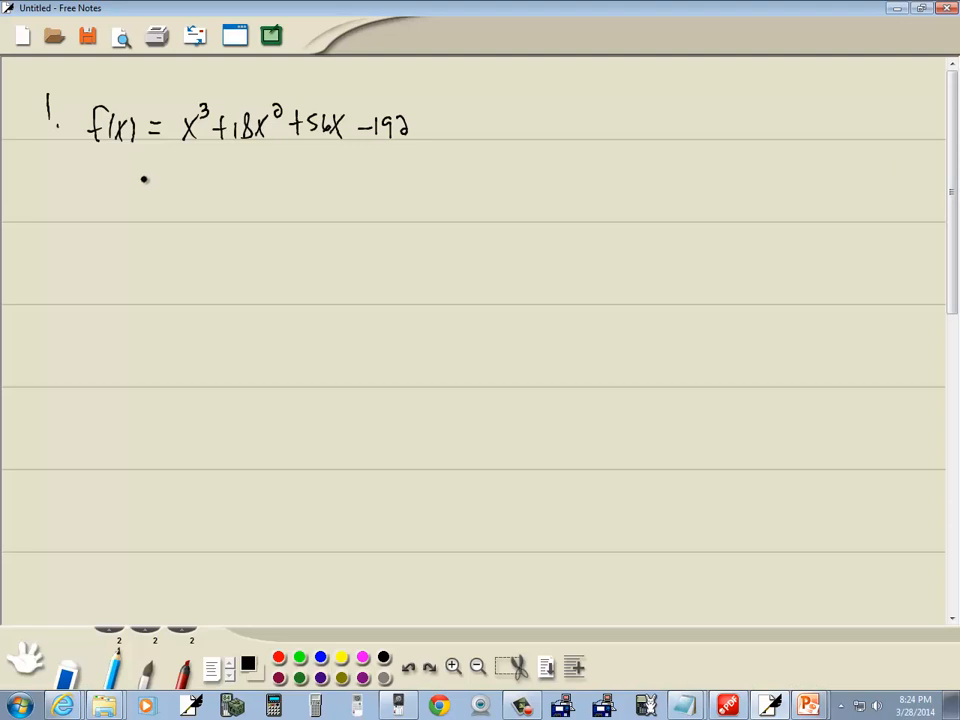
mouse_move(197, 166)
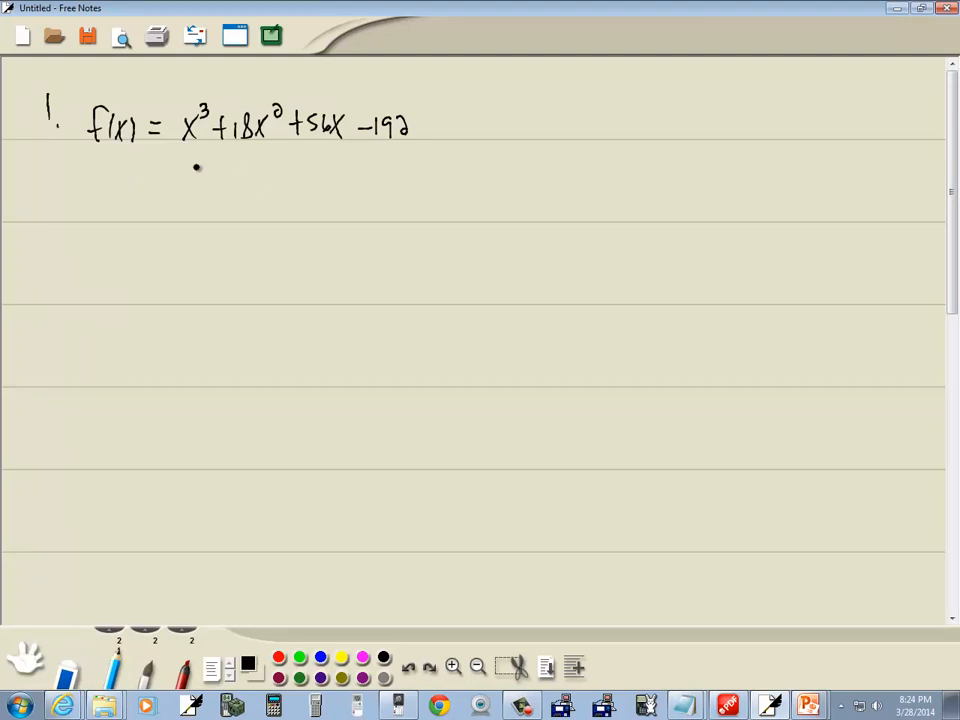
mouse_move(238, 471)
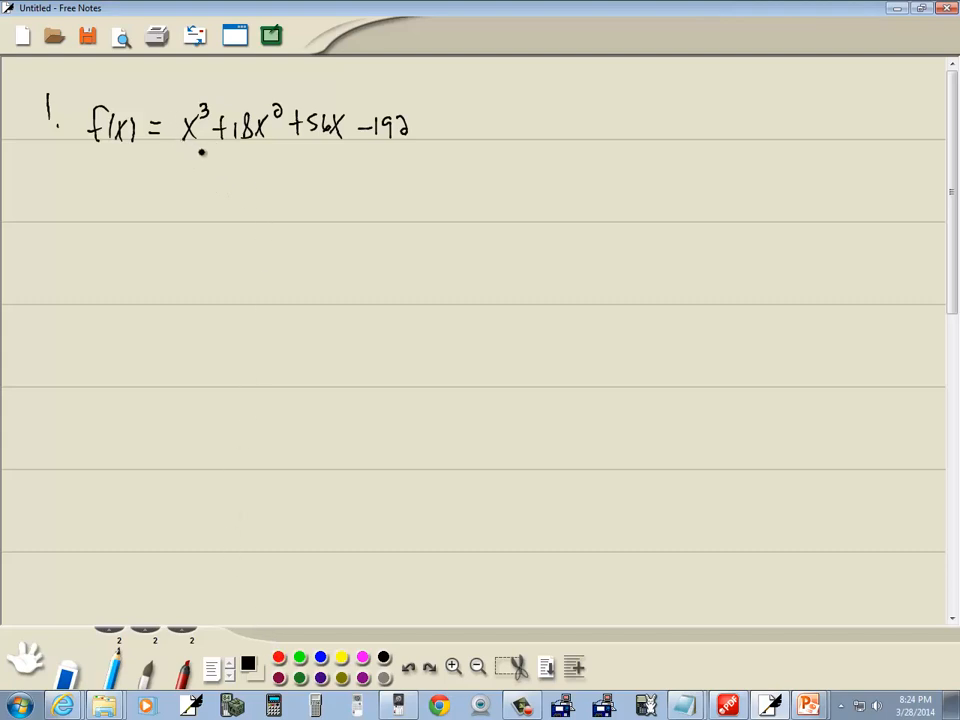
- In red, box the x³ term and strike through 18x² + 56x − 192
left_click(248, 665)
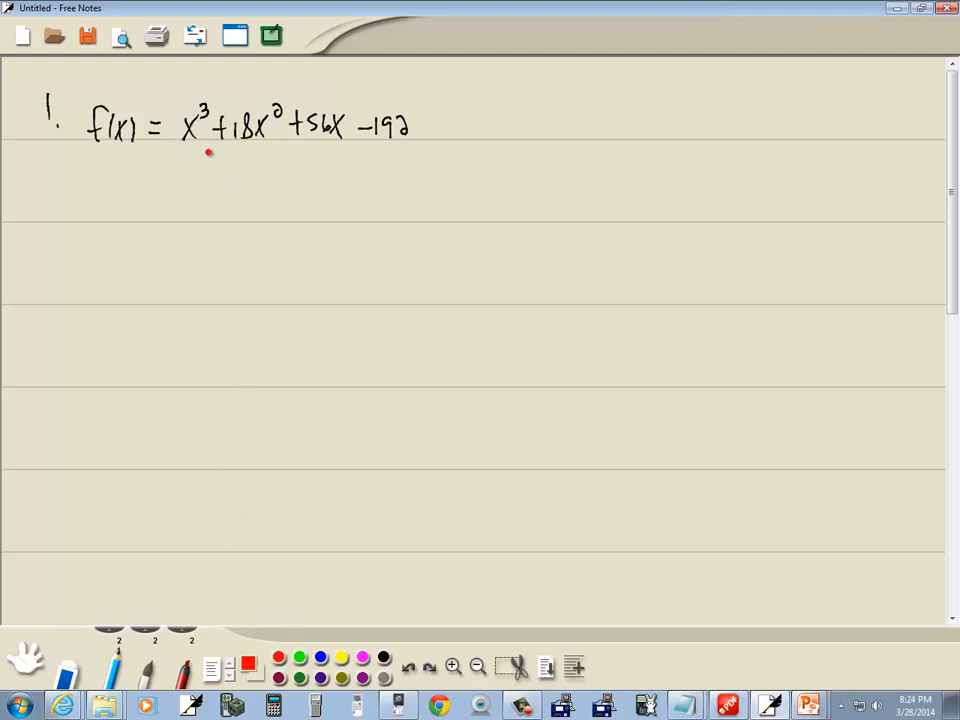
left_click_drag(172, 105, 215, 150)
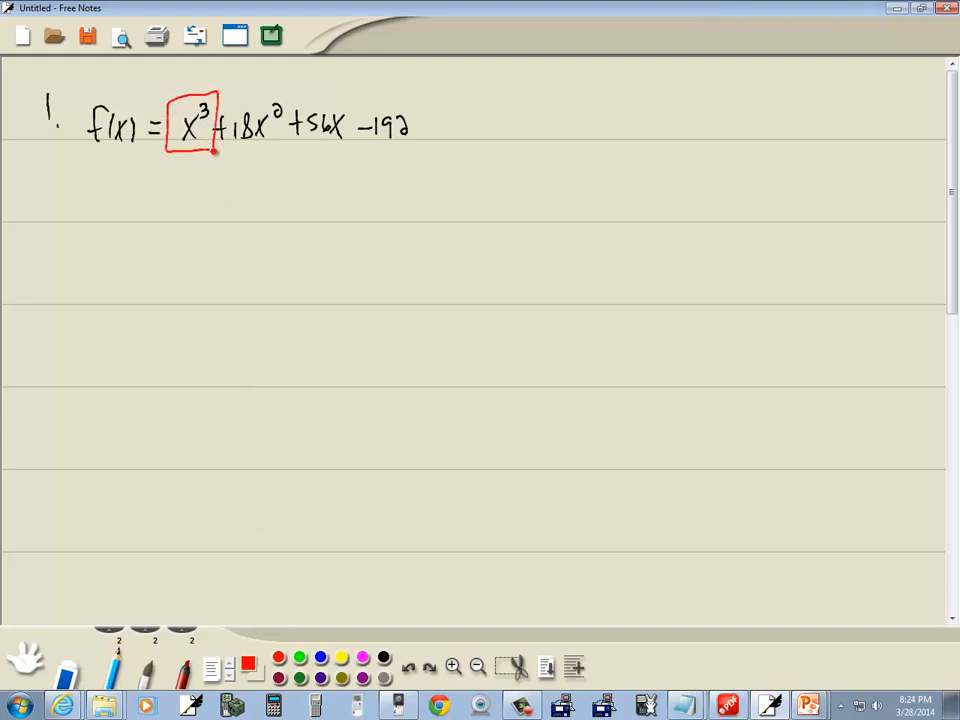
left_click_drag(215, 135, 415, 118)
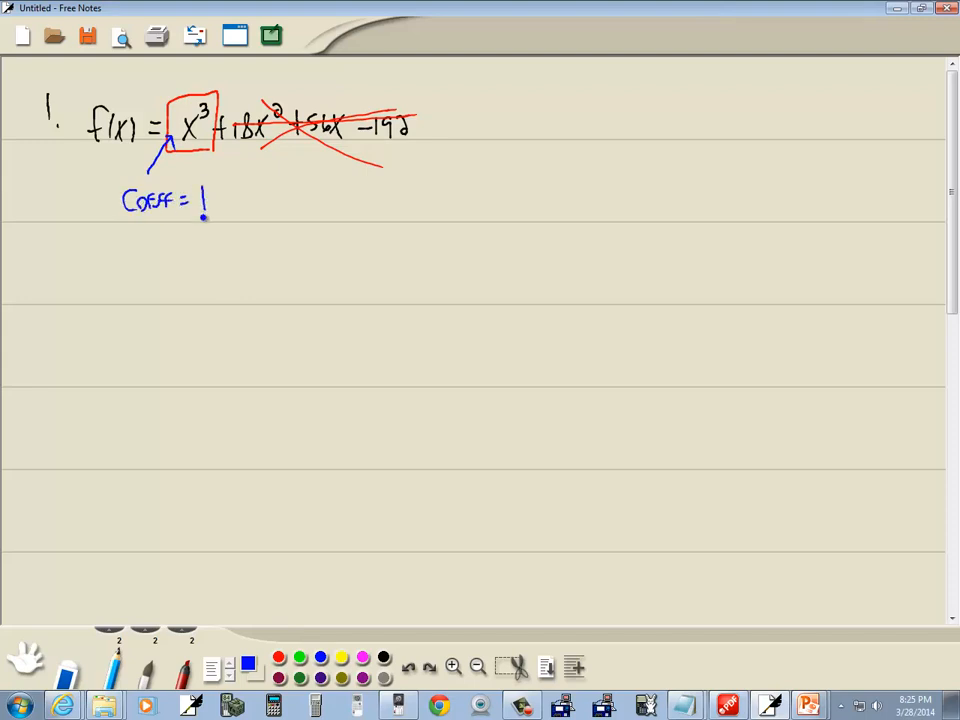
- Write 'DEGREE IS ODD', 'POSITIVE', and the EVEN DEGREE and ODD DEGREE headings
left_click(162, 230)
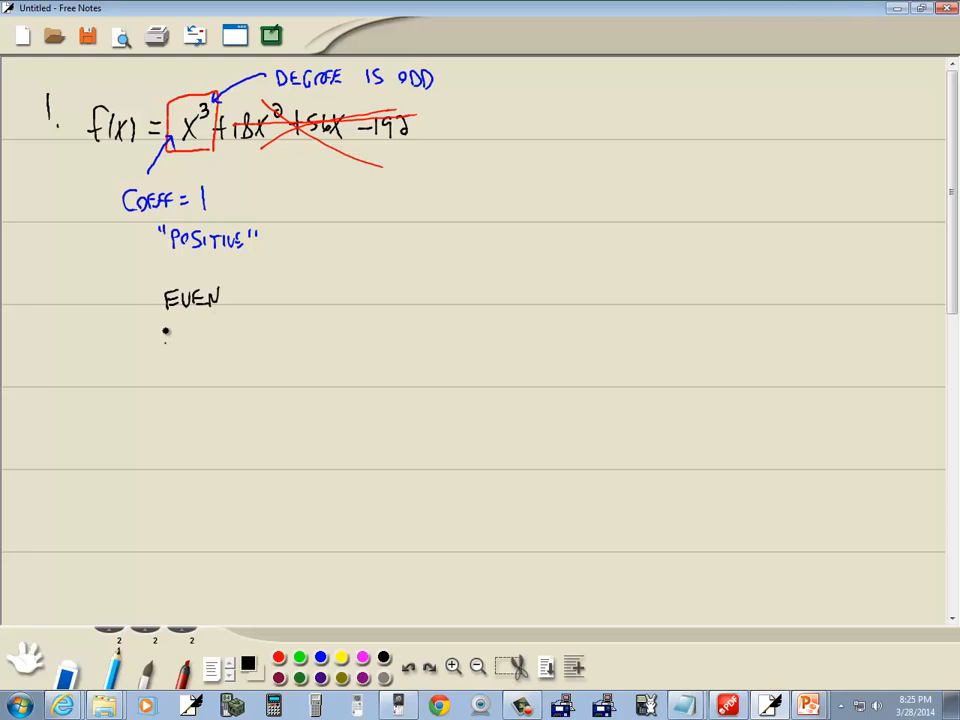
type("DEGREE DEGREE")
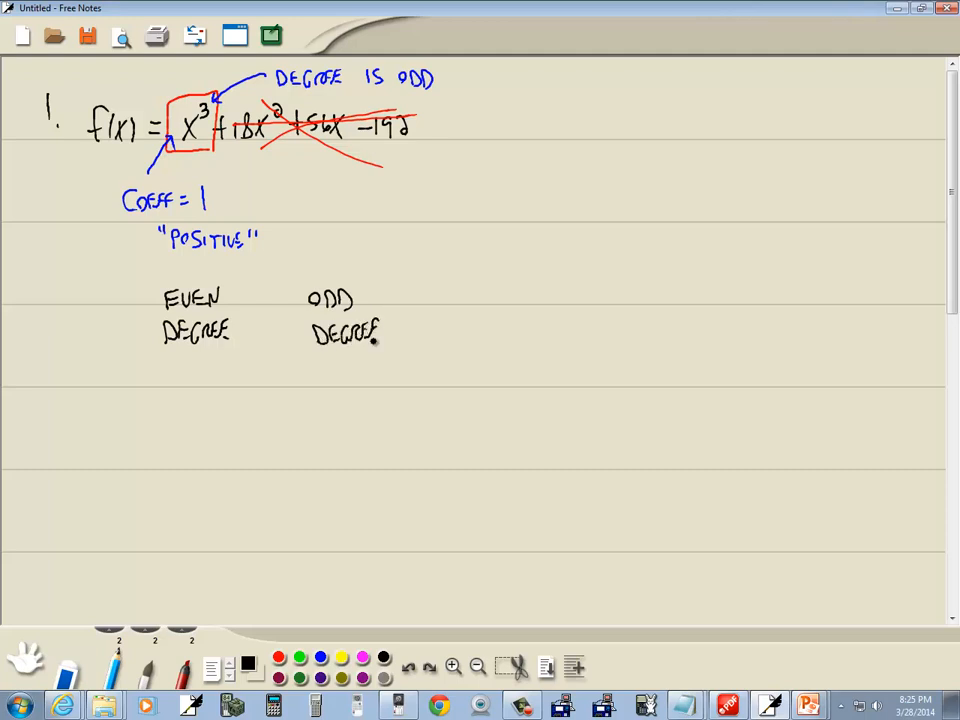
- Draw the table grid, label POSITIVE COEFF and NEGATIVE COEFF rows, and fill 'up to left, up to right'
left_click_drag(40, 367, 395, 362)
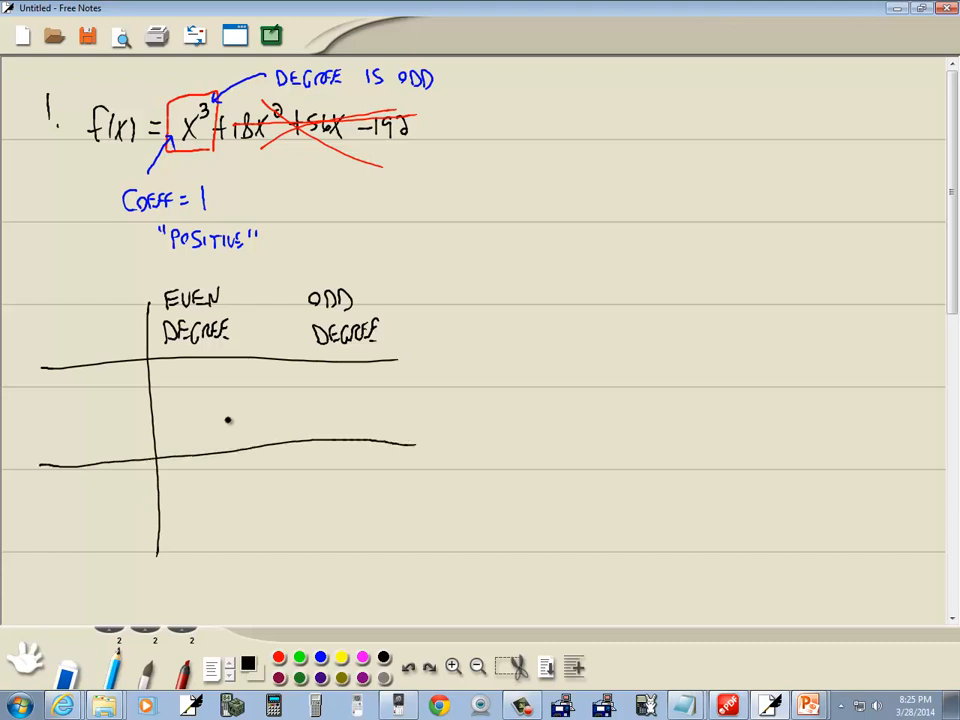
type("Pos")
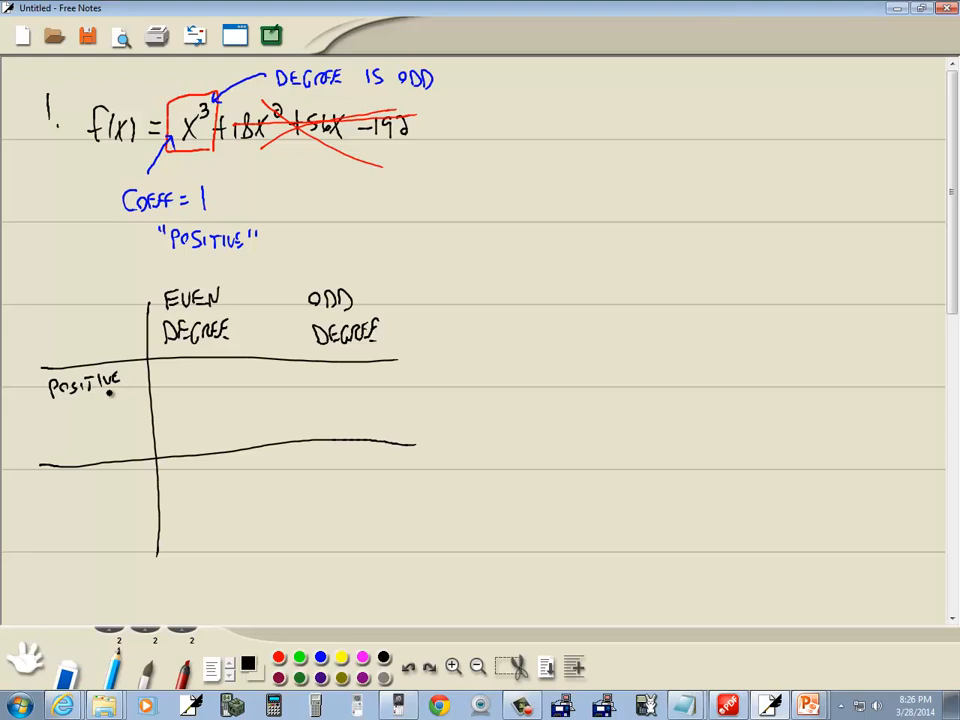
type("COEFF")
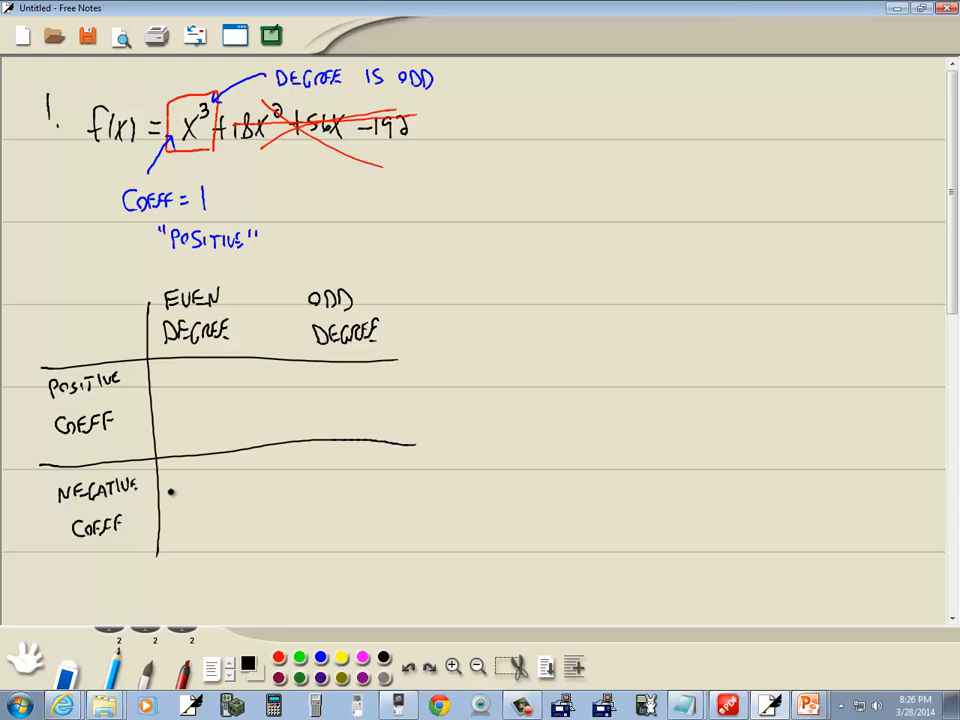
left_click_drag(270, 295, 270, 560)
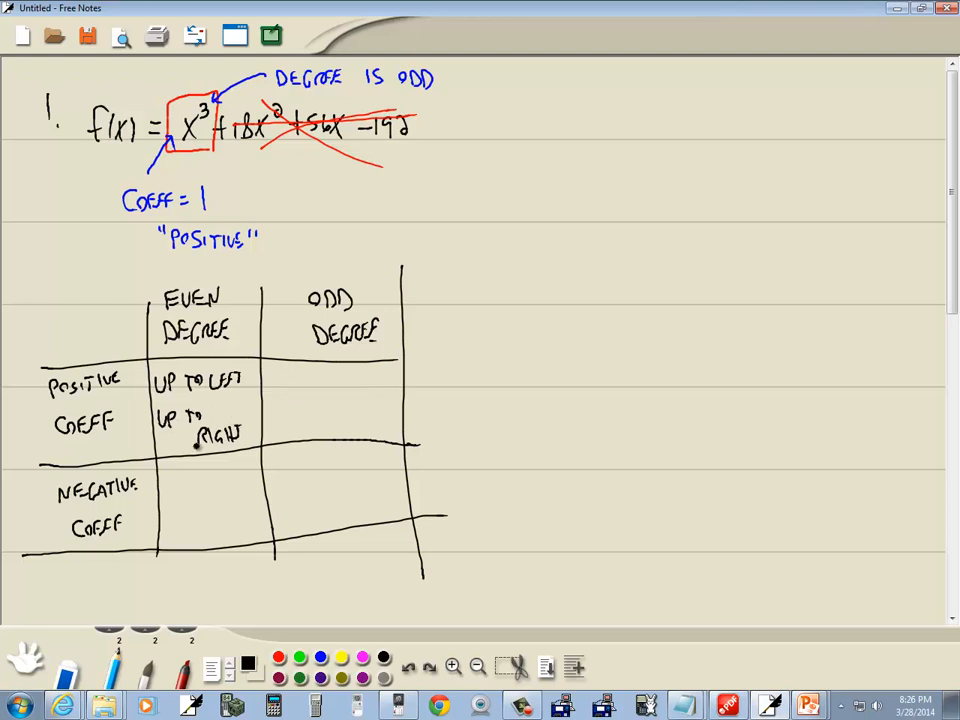
- Write 'DOWN TO LEFT, DOWN TO RIGHT' in the negative even-degree cell and begin the odd-degree entry
left_click(203, 497)
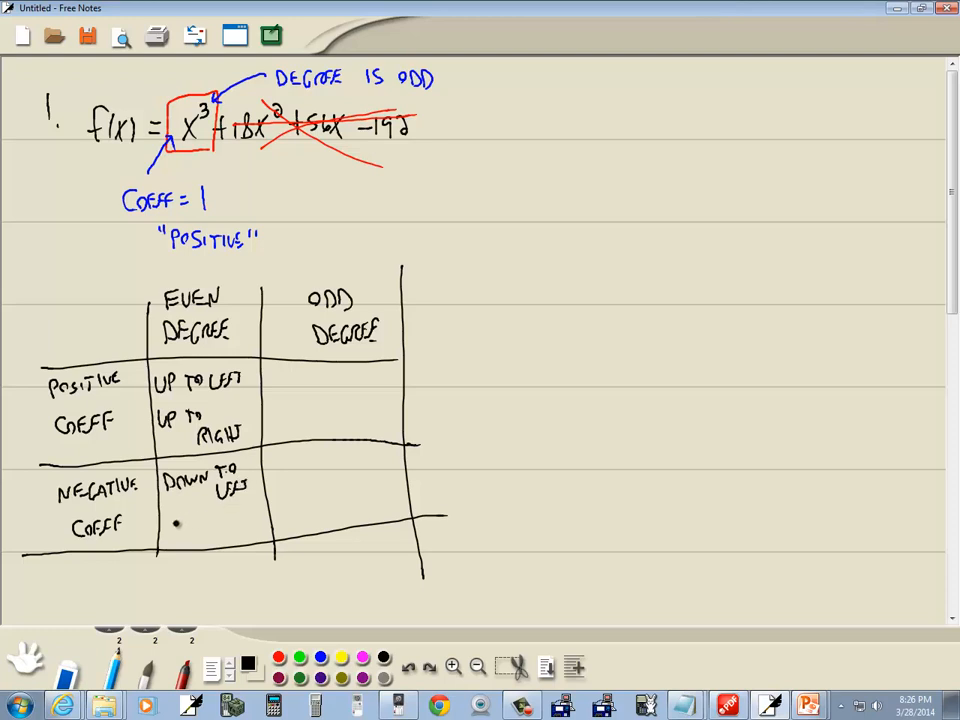
type("DOWN T")
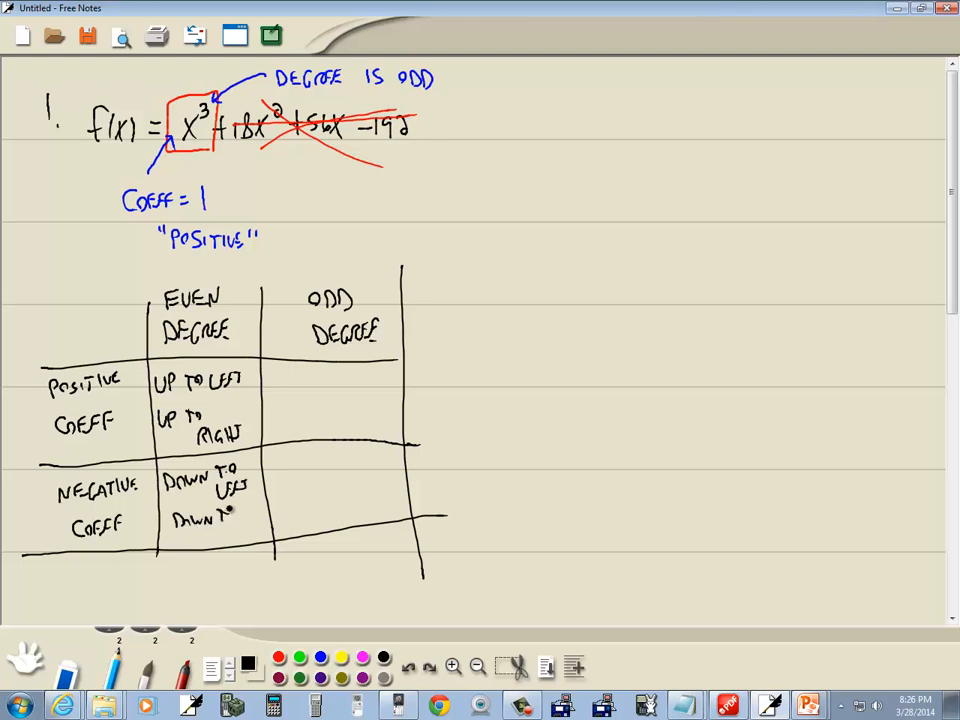
type("RIGHT")
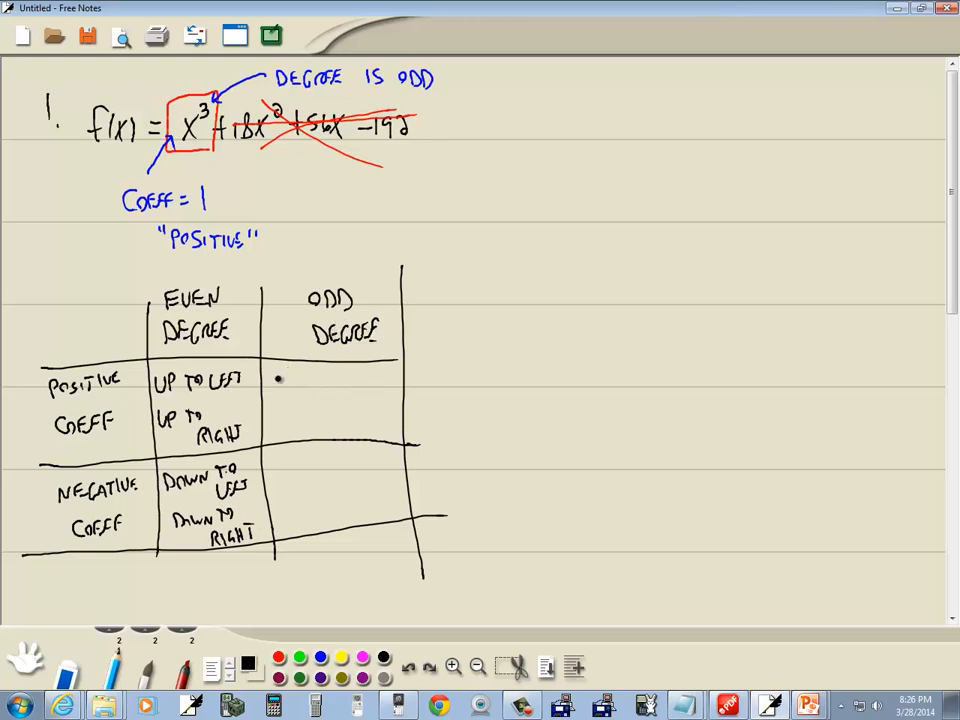
type("Down")
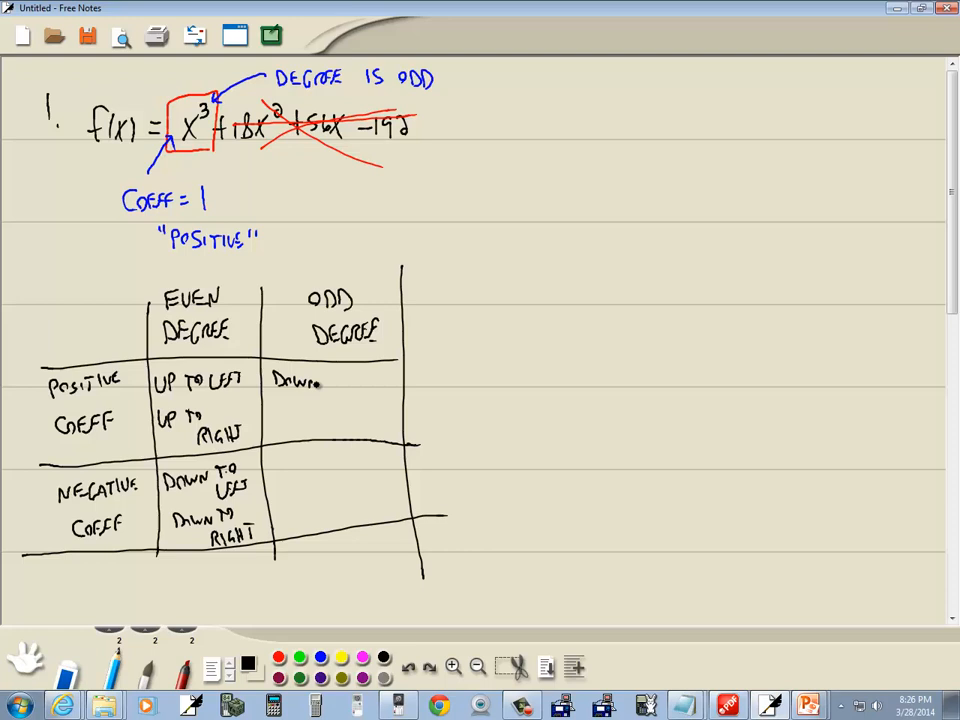
type("TO LE")
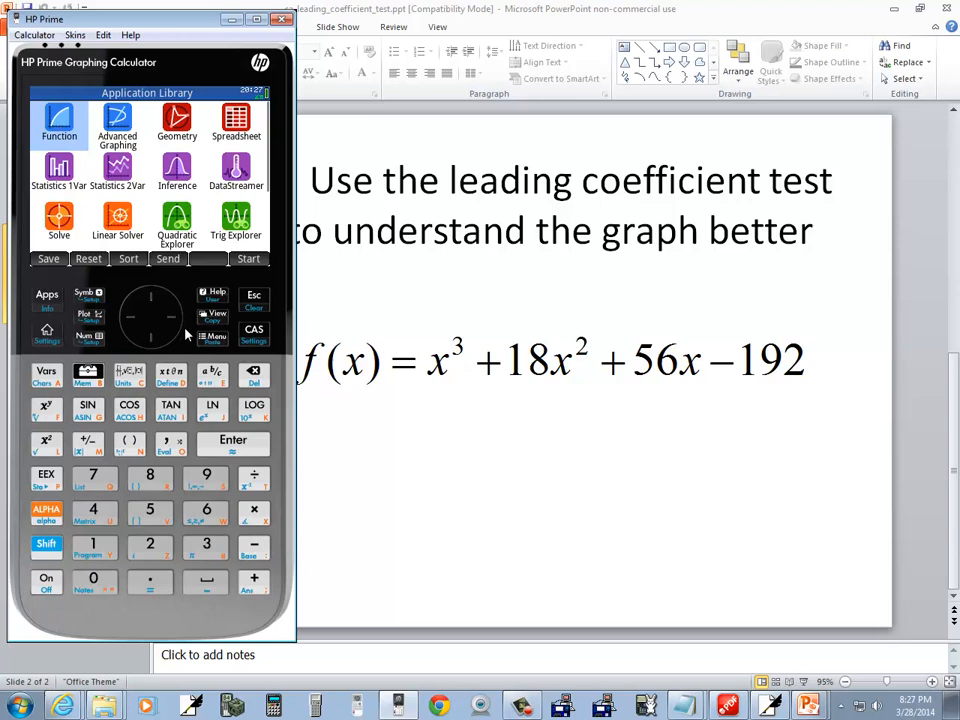
- In the Function app, enter x^3+18x^2+56x−192 as F1(X) and confirm
left_click(58, 123)
type("x³")
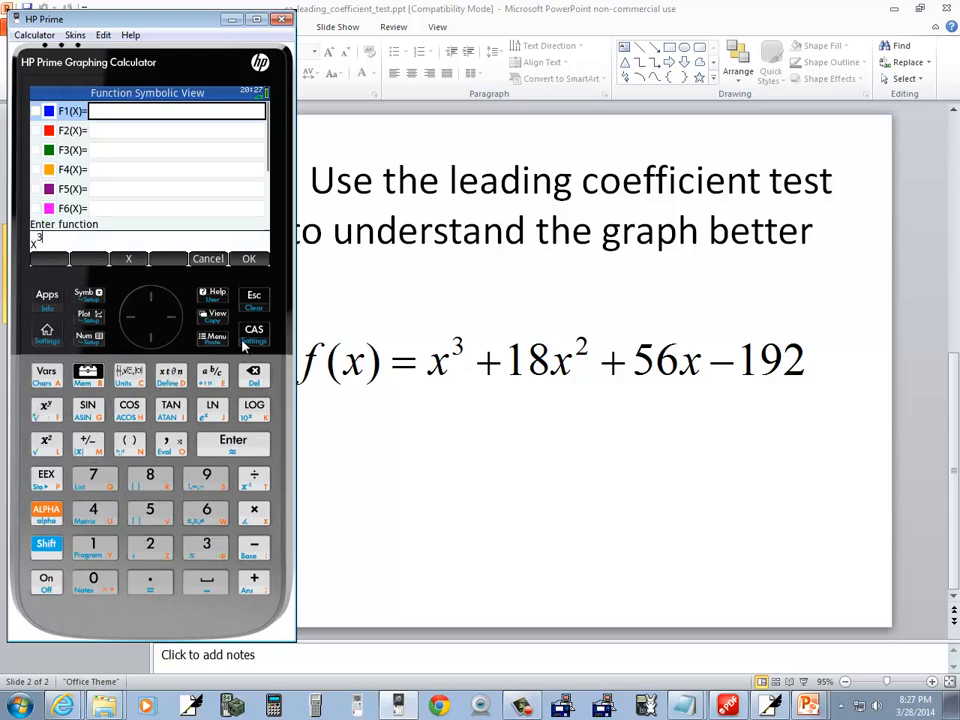
mouse_move(173, 322)
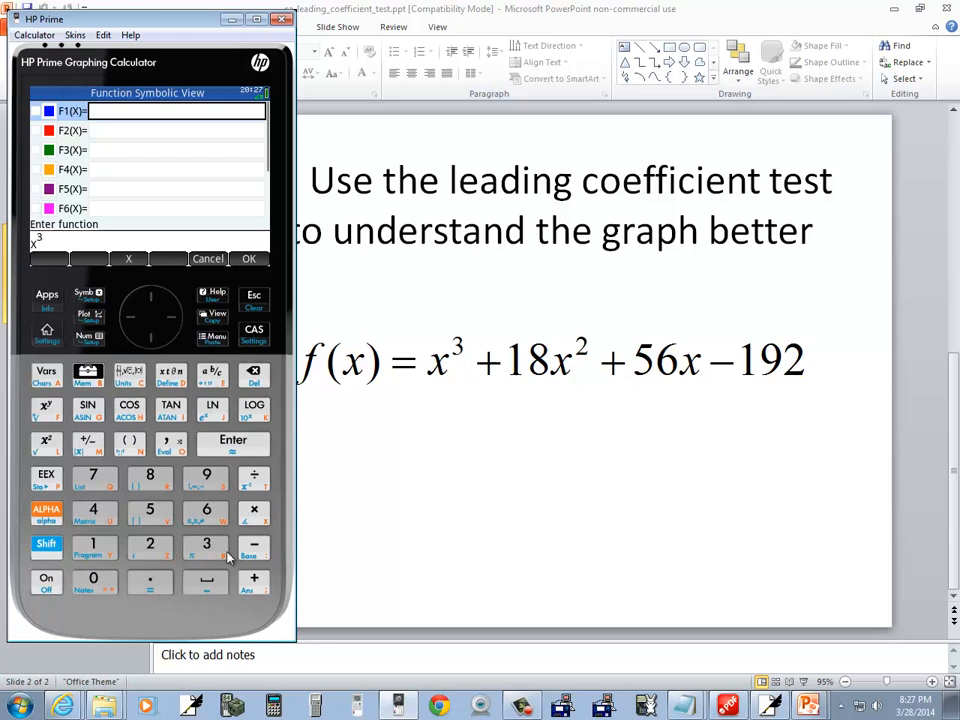
left_click(93, 543)
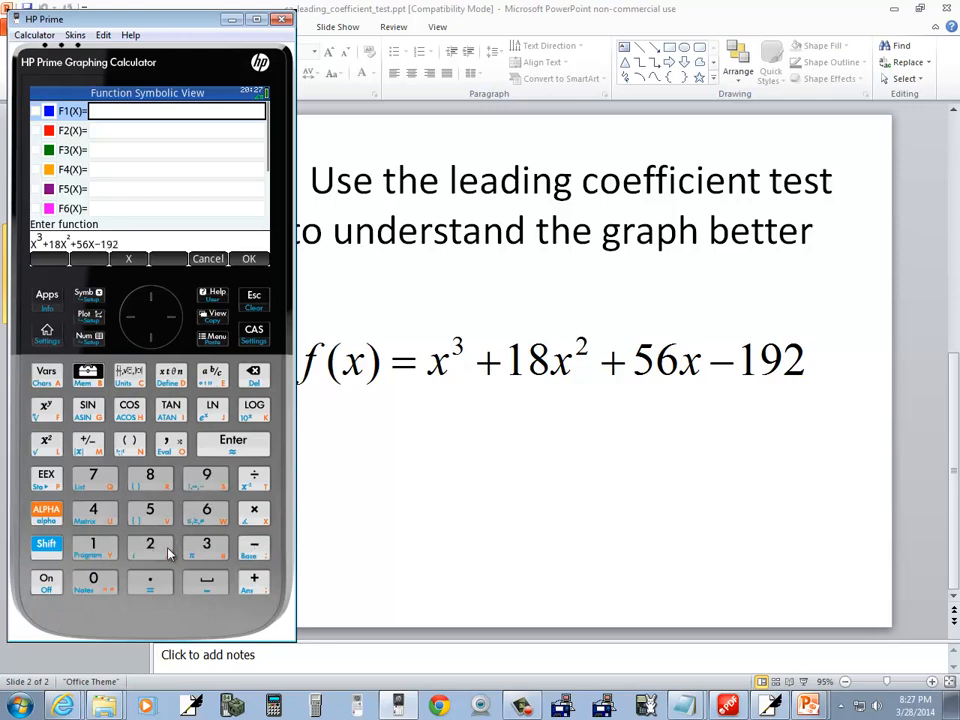
left_click(249, 258)
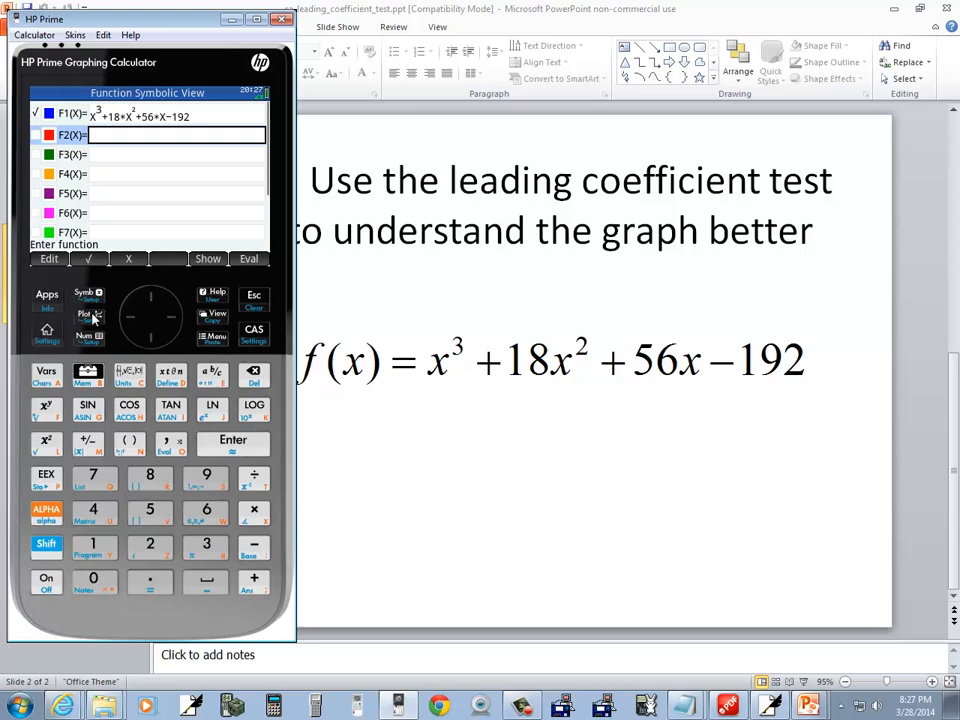
left_click(88, 315)
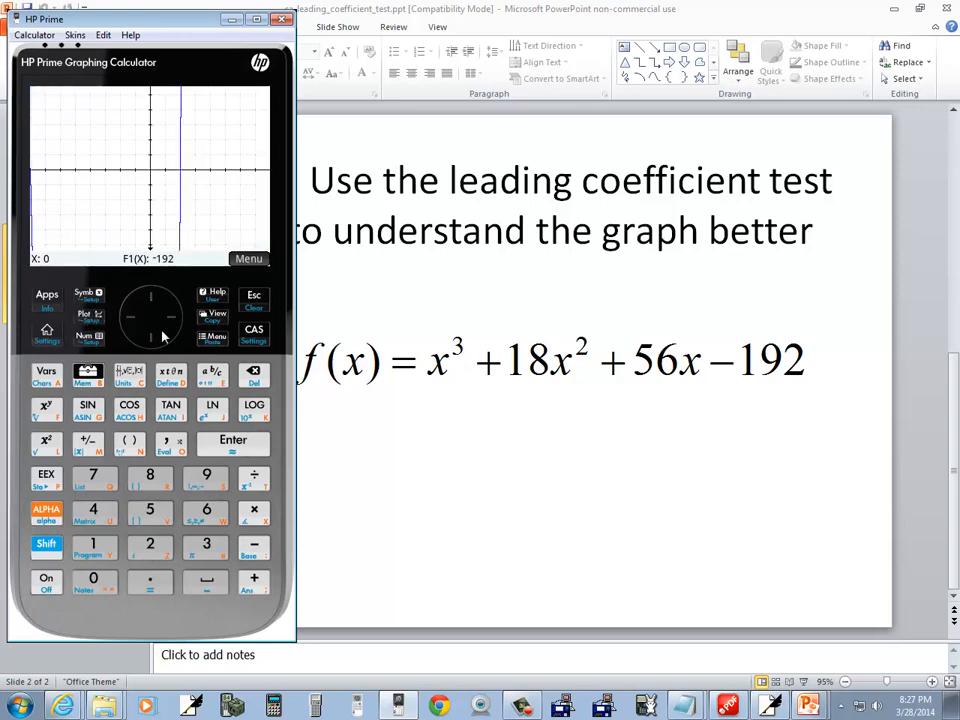
mouse_move(172, 207)
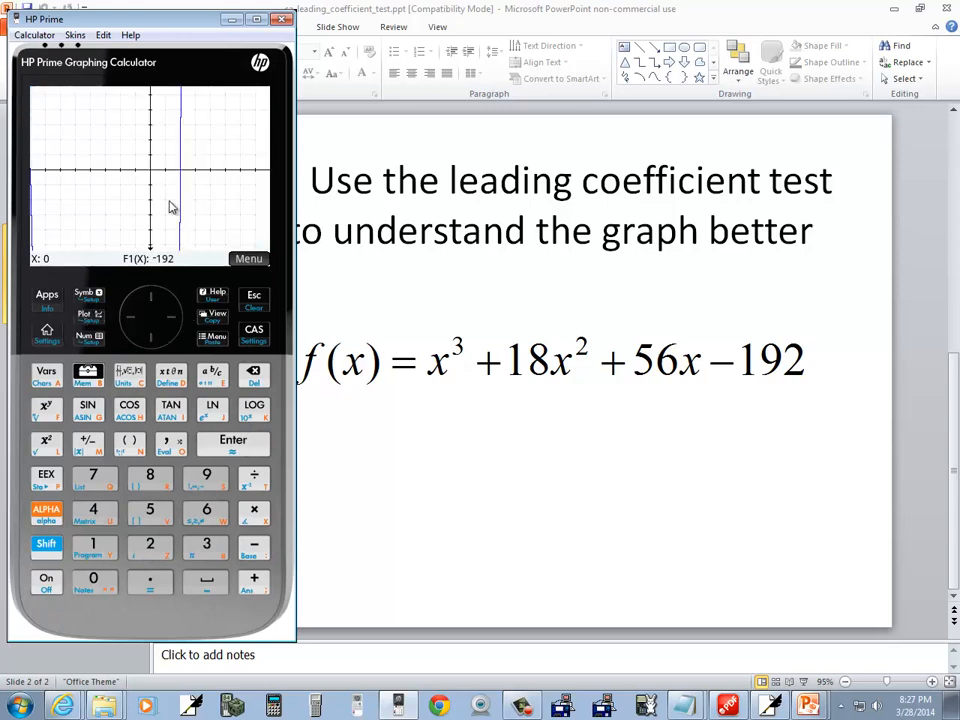
mouse_move(167, 238)
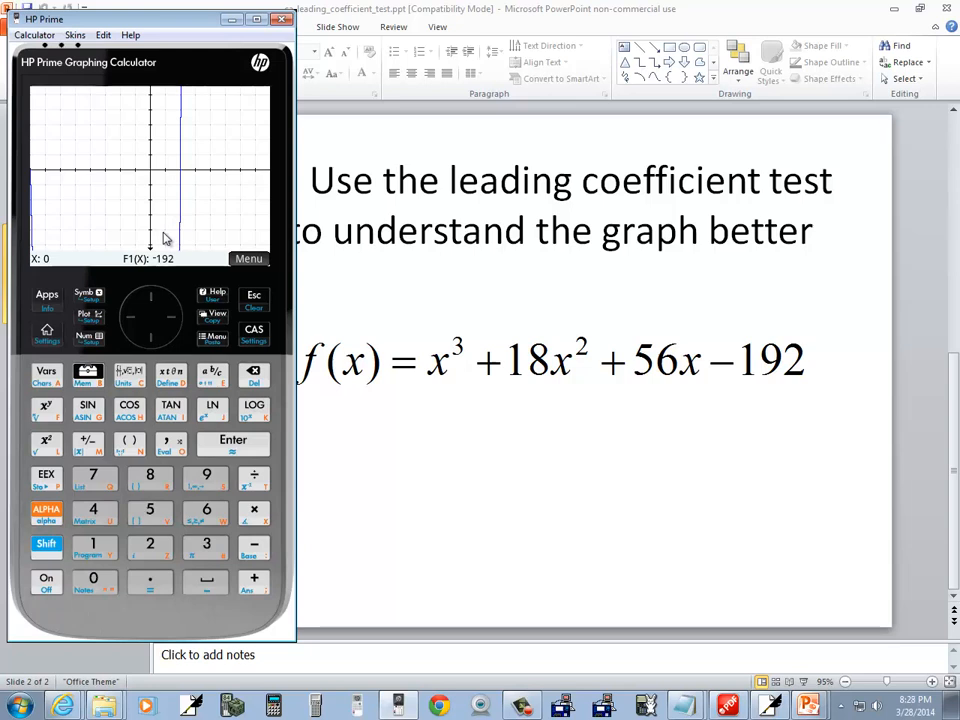
mouse_move(217, 252)
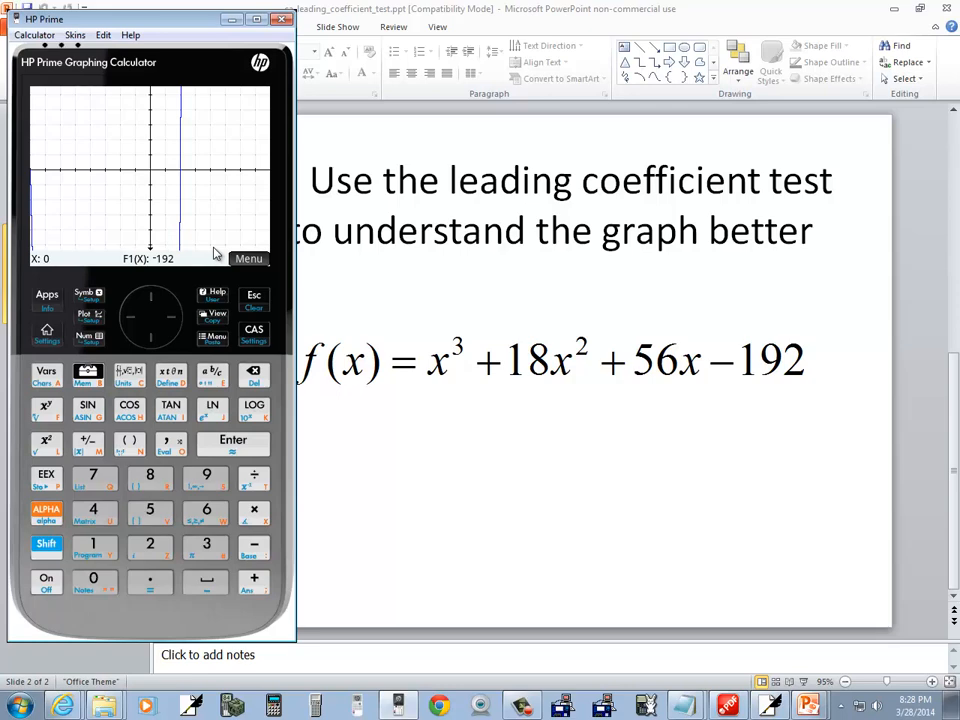
mouse_move(405, 344)
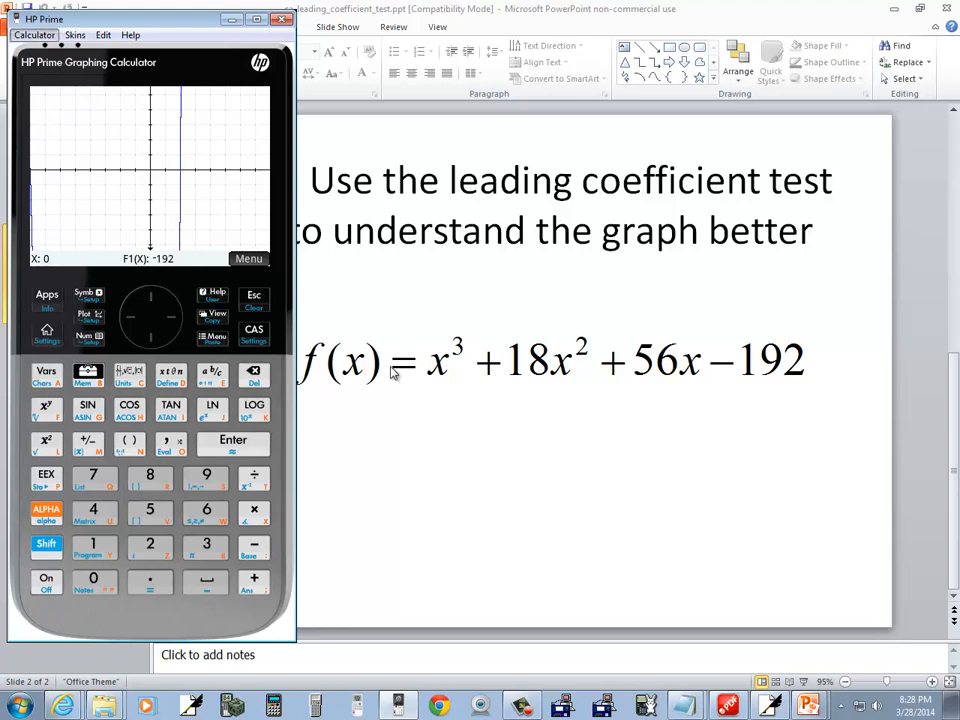
mouse_move(127, 298)
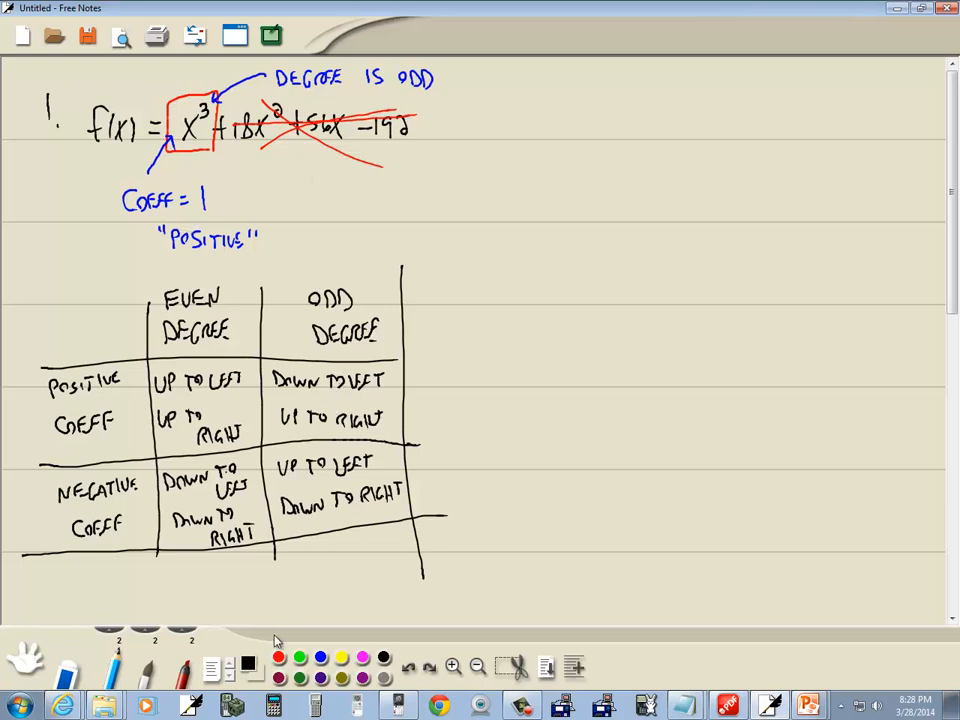
- Circle the 'down to left, up to right' Odd Degree / Positive Coeff cell in red
left_click_drag(255, 405, 385, 435)
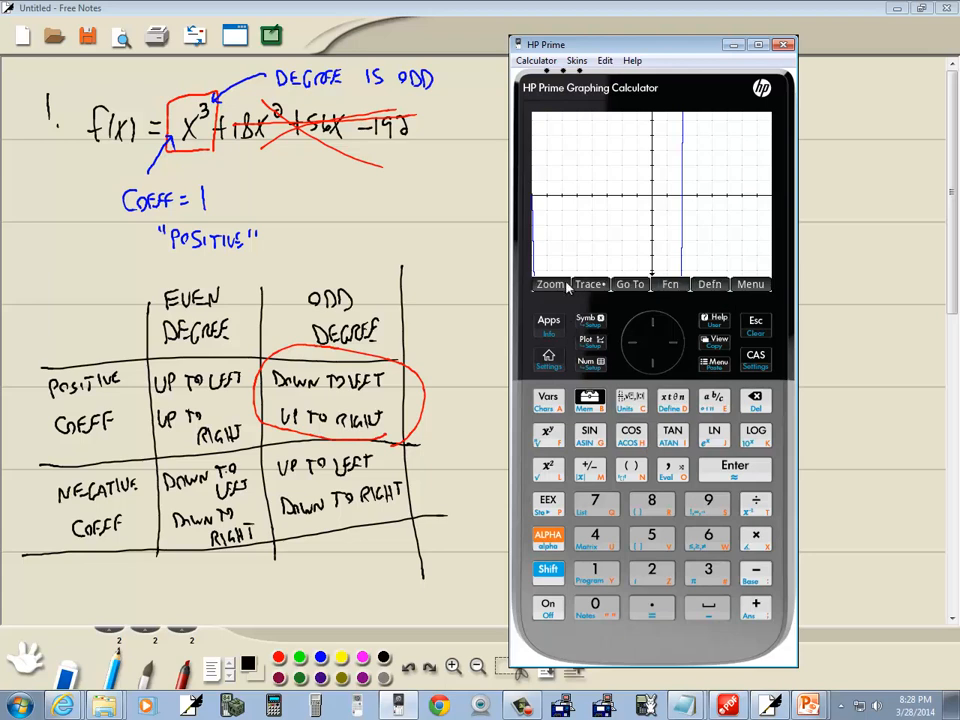
left_click(549, 284)
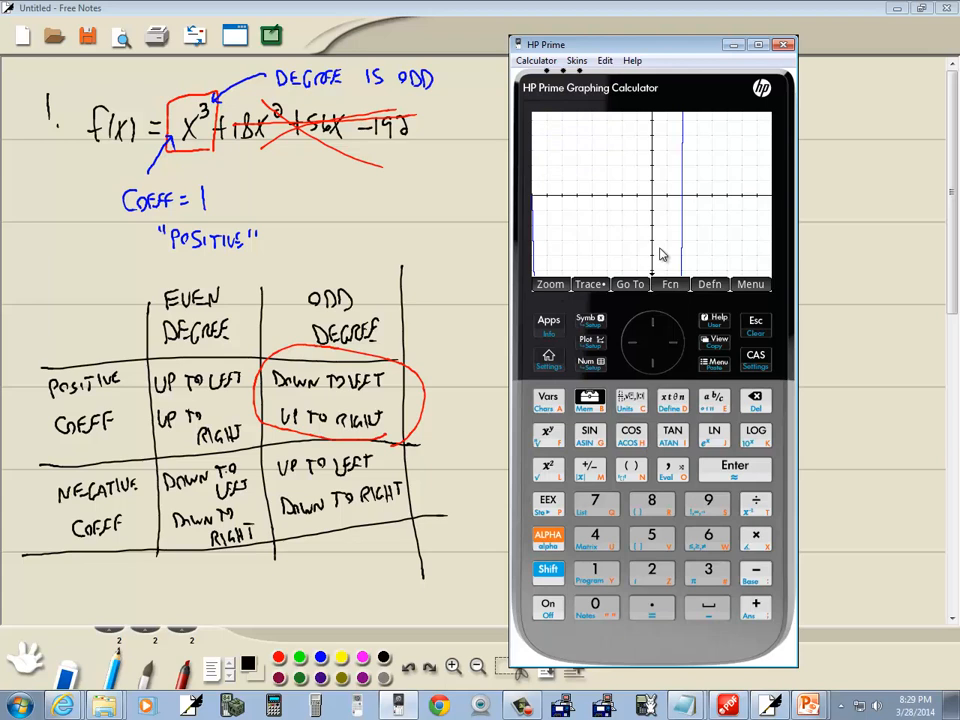
mouse_move(605, 287)
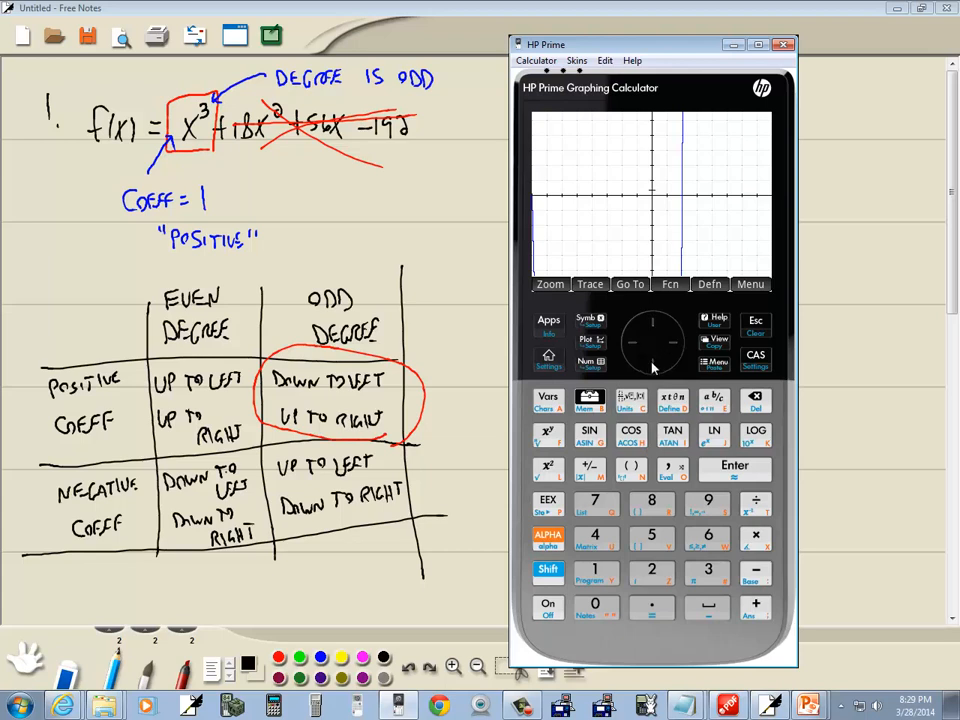
mouse_move(672, 247)
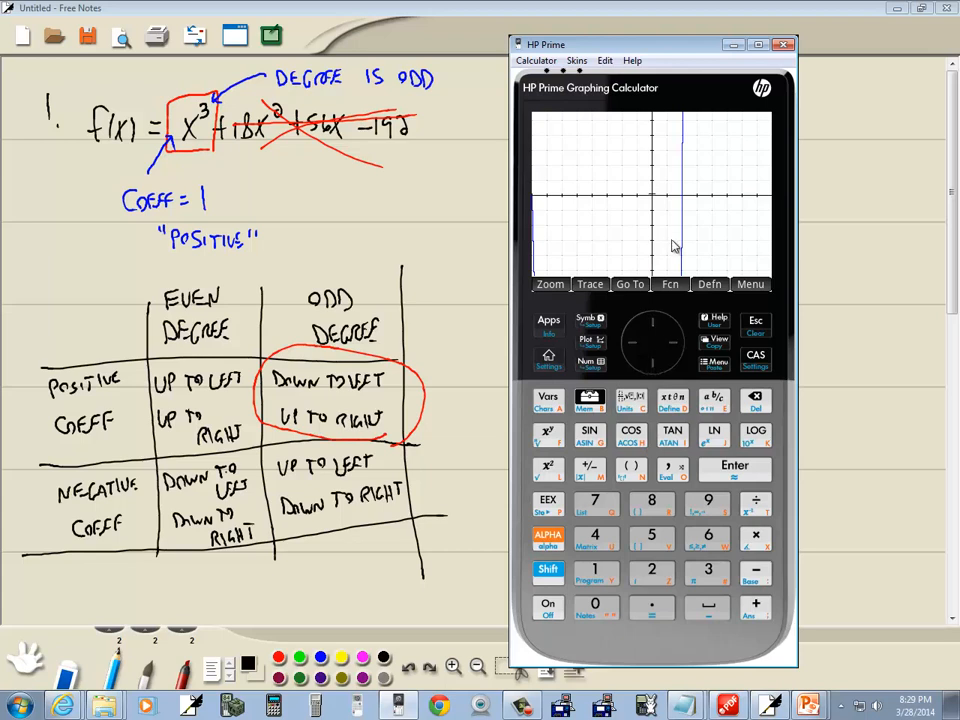
mouse_move(658, 320)
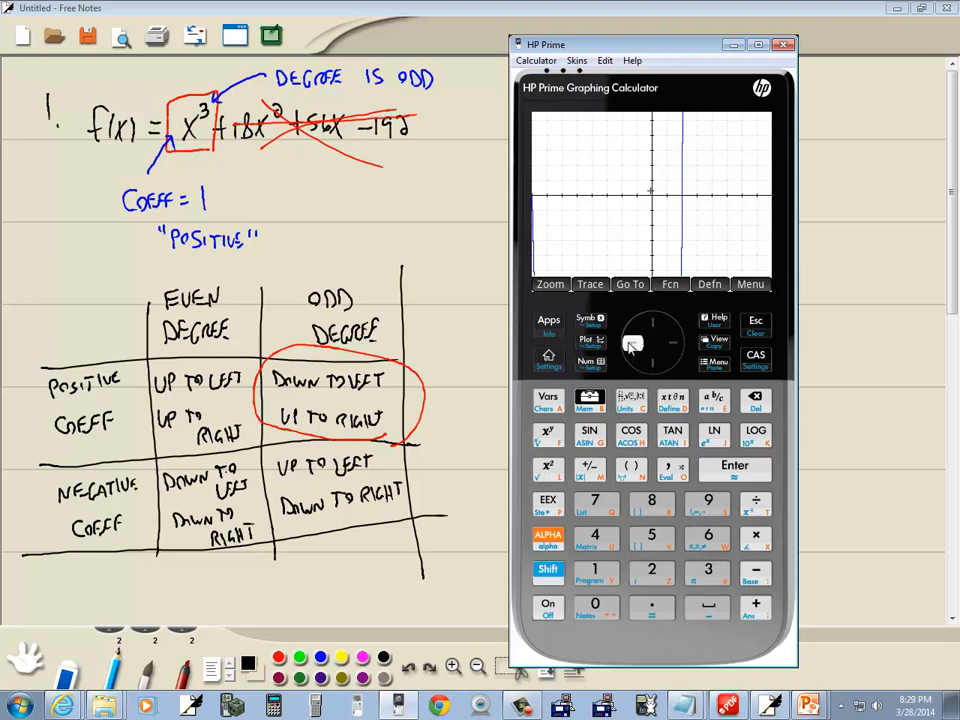
mouse_move(648, 200)
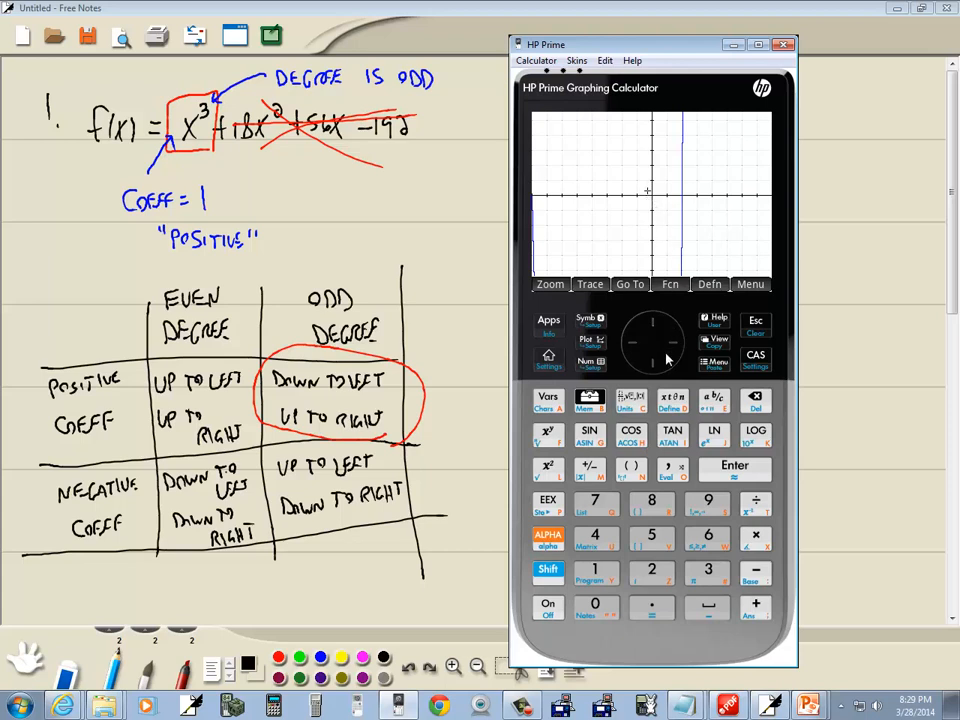
mouse_move(662, 363)
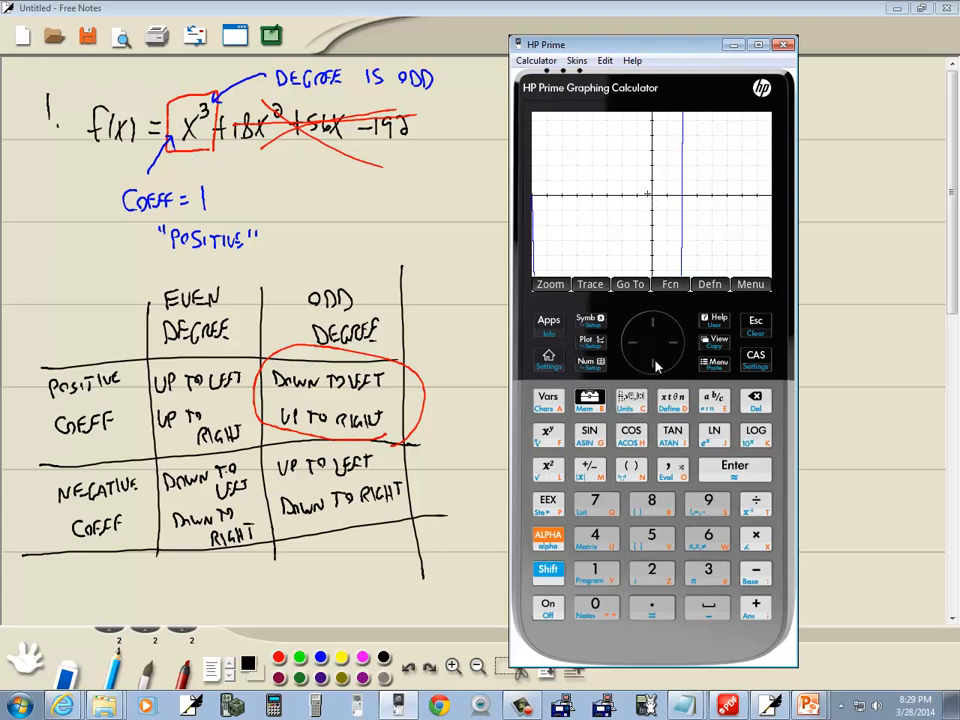
mouse_move(678, 351)
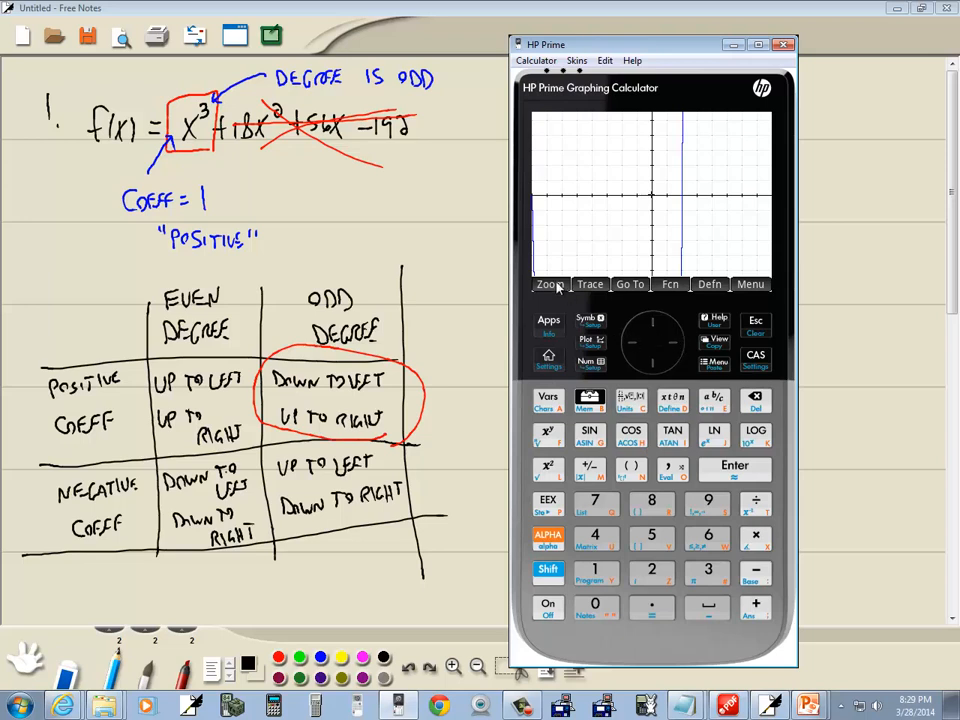
- Open the Zoom options over the F1 graph in Plot view
left_click(548, 284)
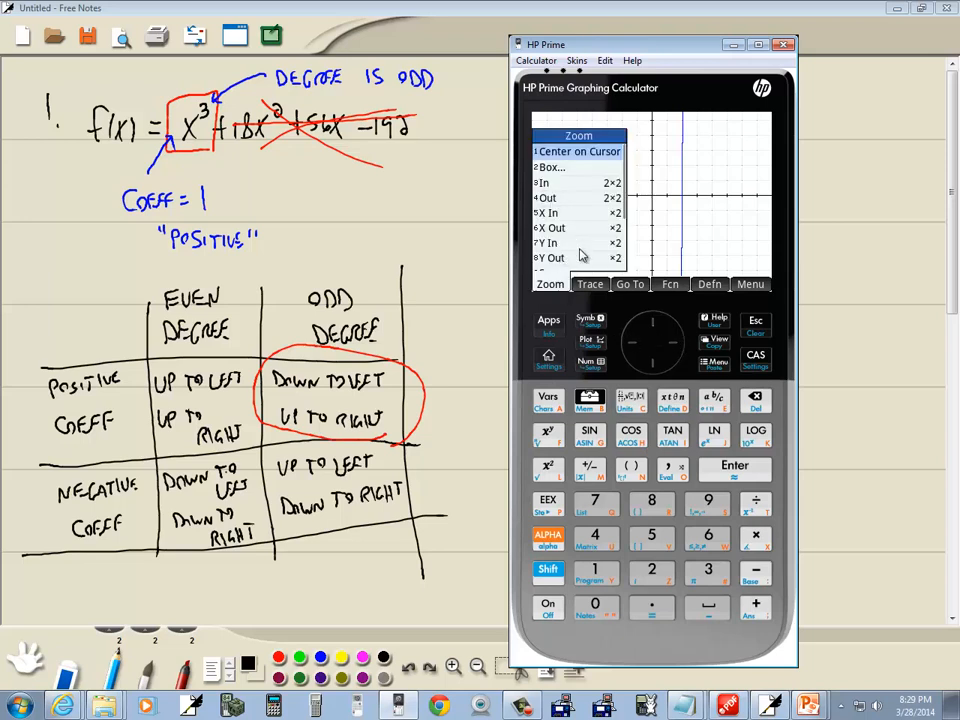
mouse_move(560, 237)
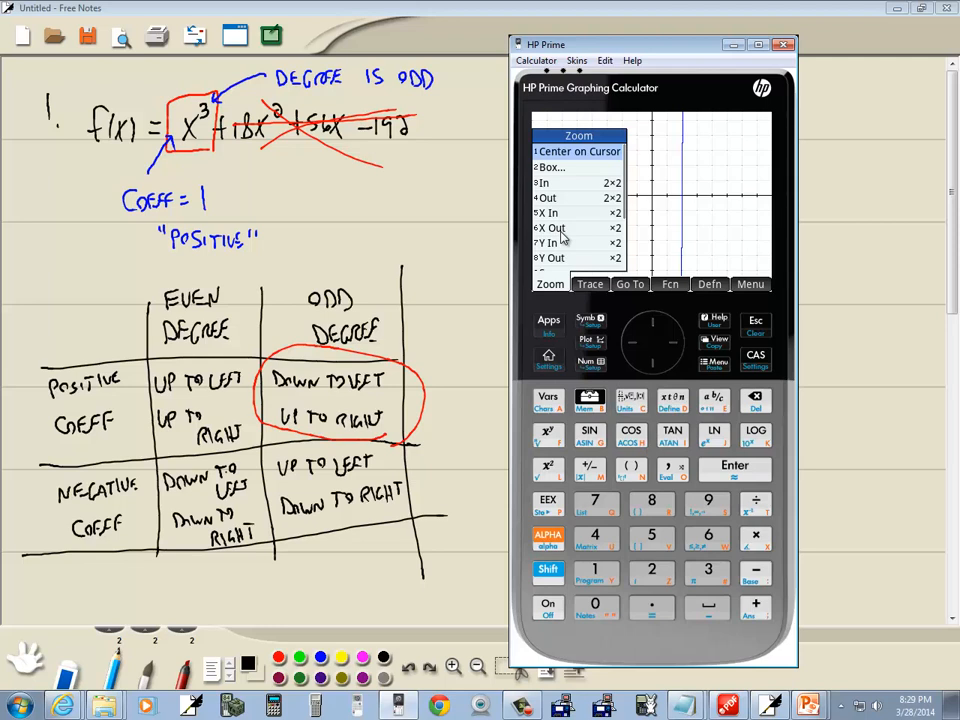
mouse_move(600, 540)
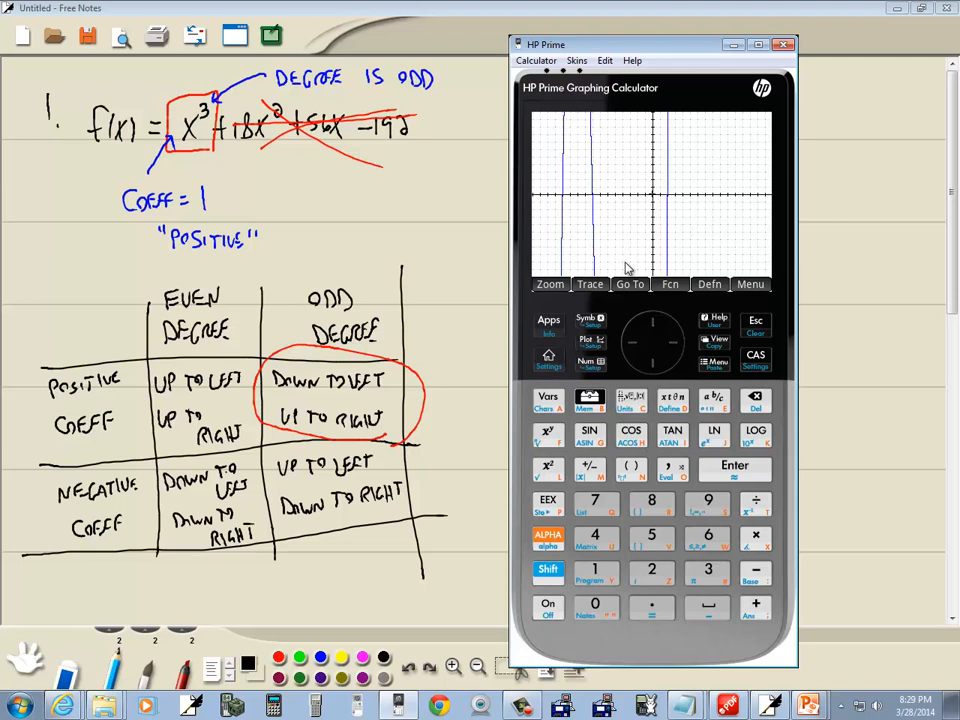
mouse_move(643, 248)
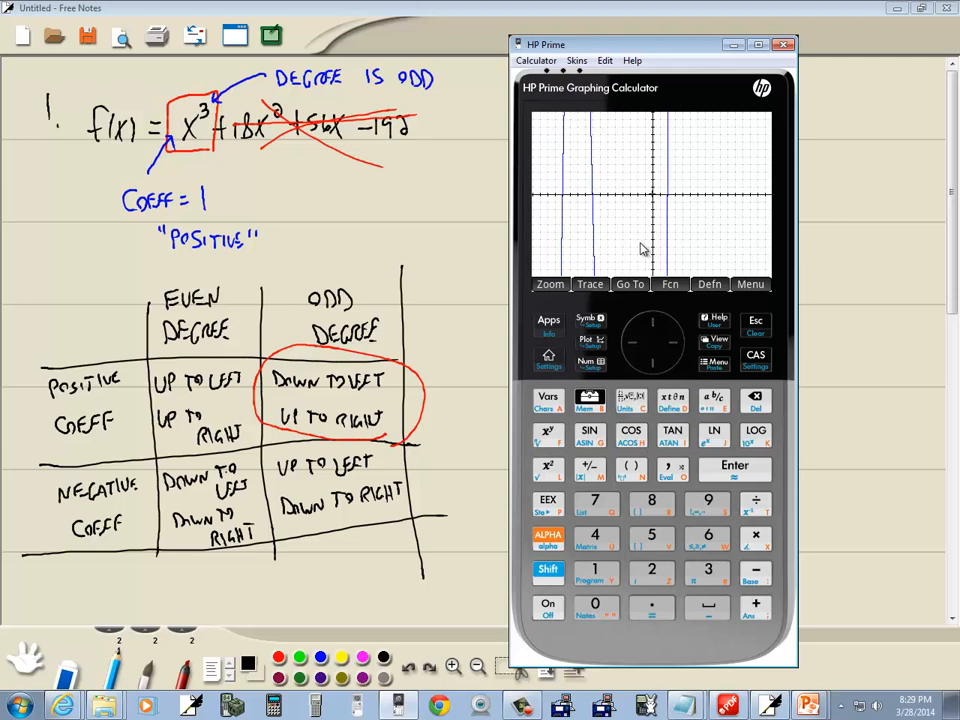
mouse_move(657, 250)
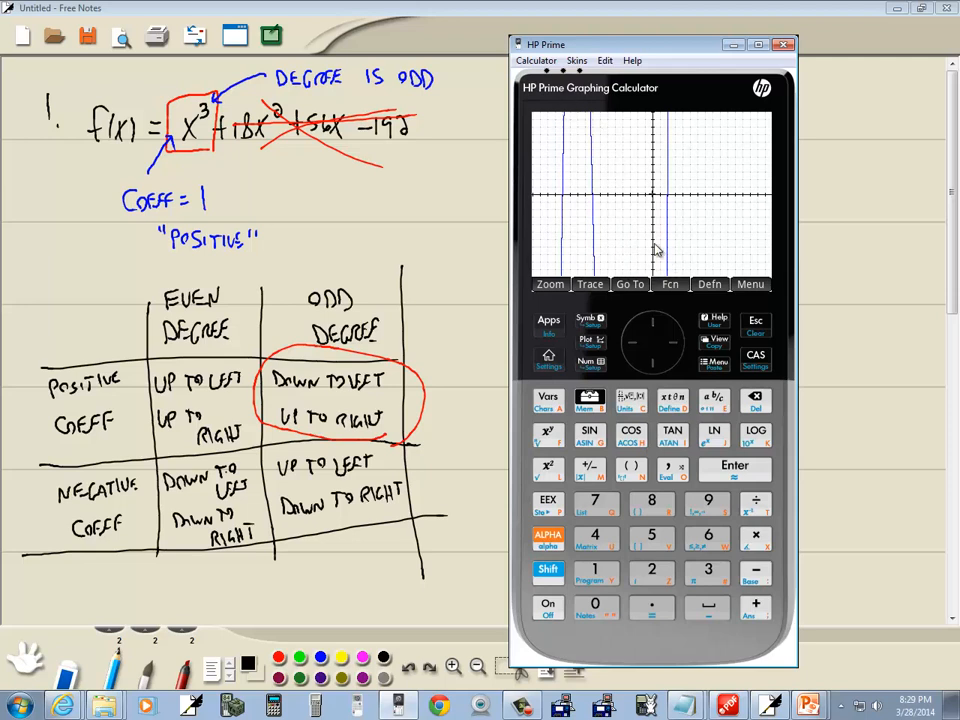
mouse_move(603, 140)
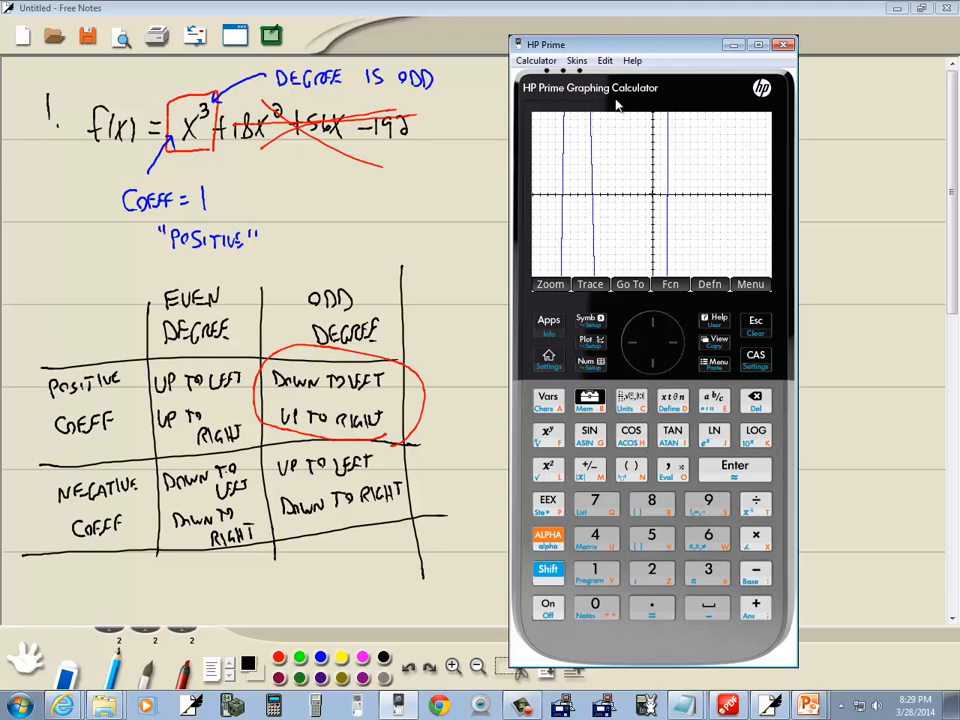
mouse_move(680, 227)
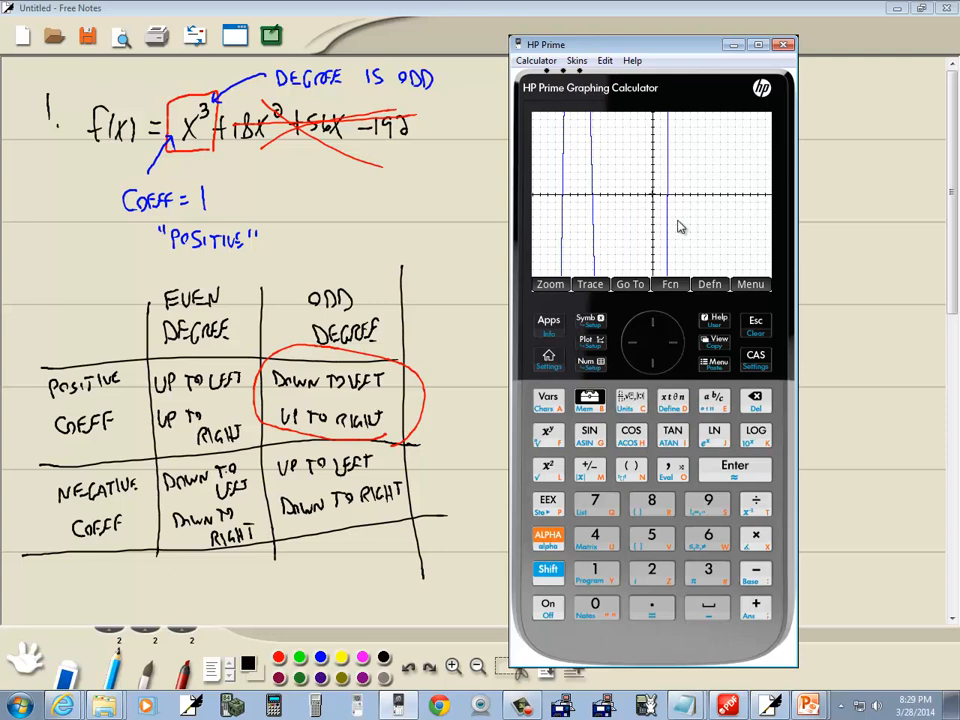
- Zoom the F1 plot out again so the cubic's branches come closer together
left_click(549, 284)
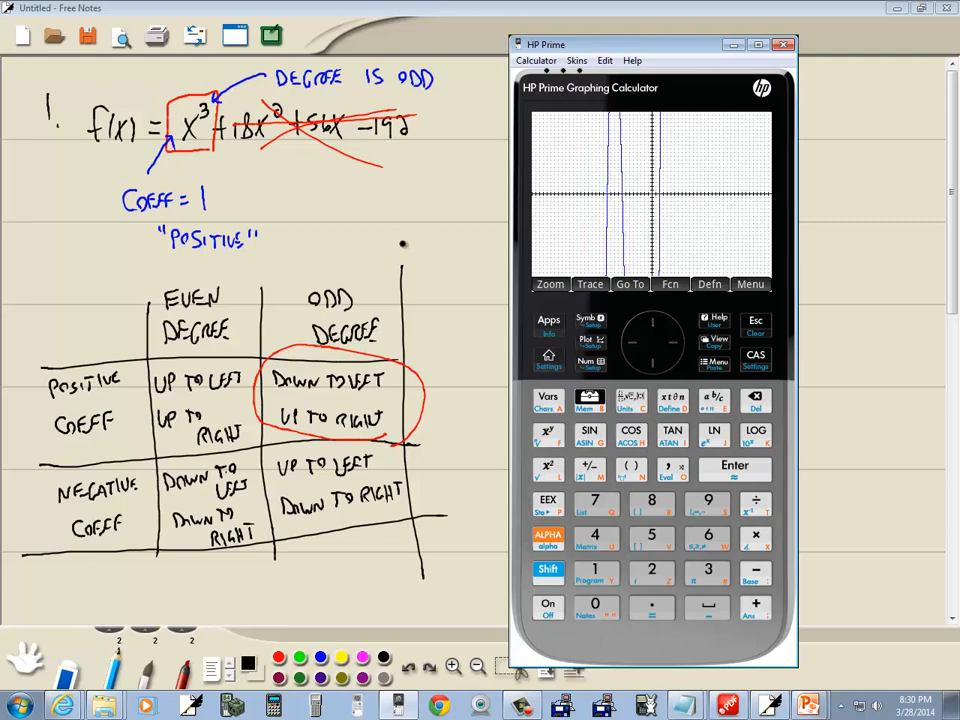
left_click(783, 44)
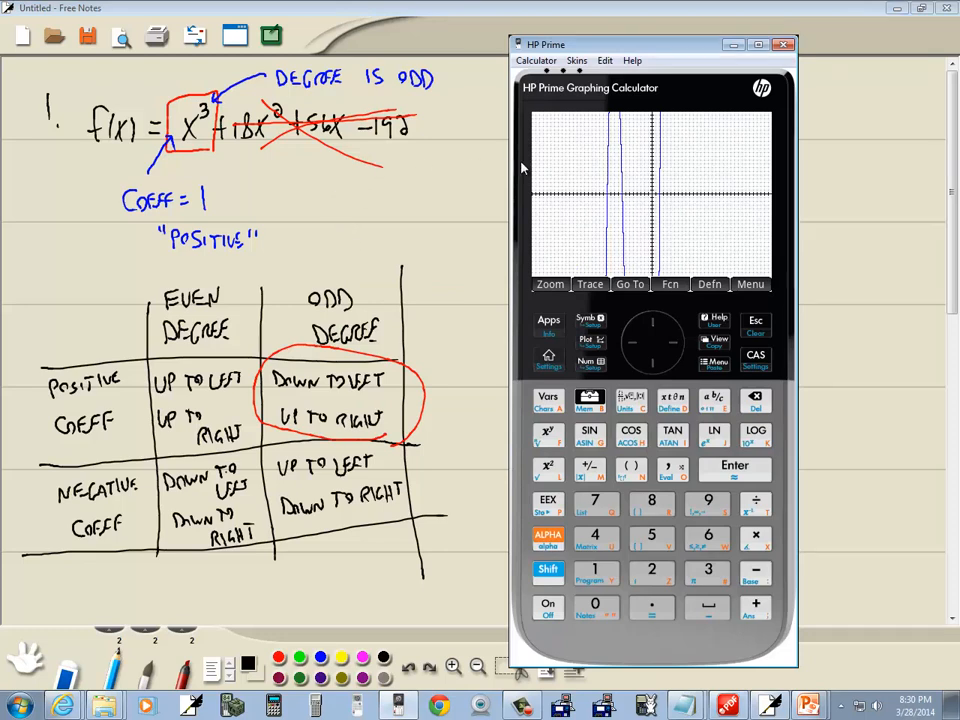
mouse_move(648, 167)
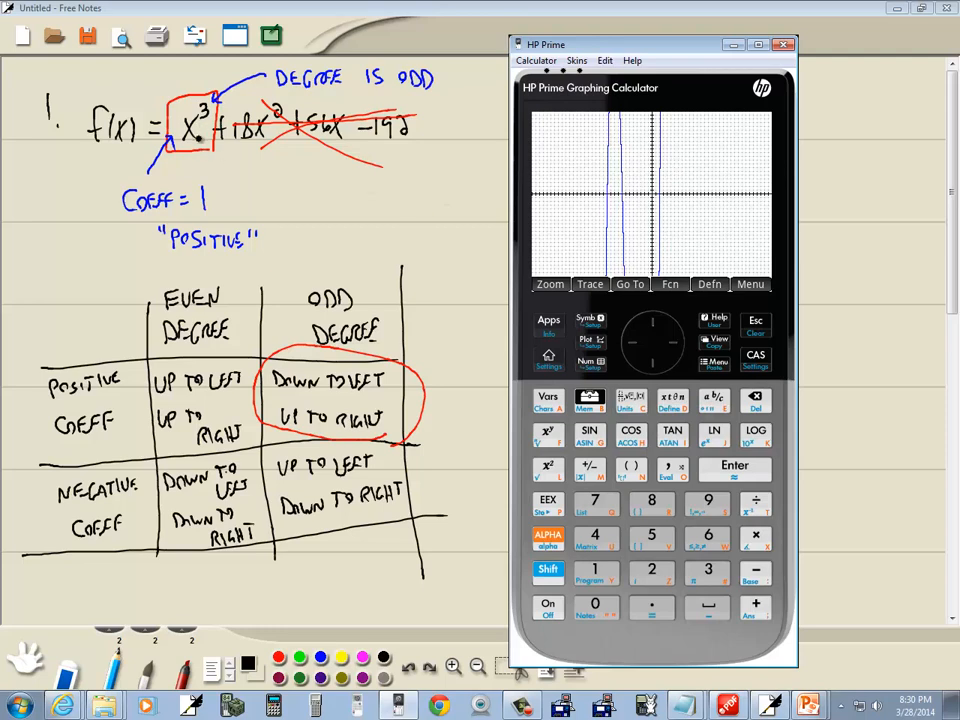
mouse_move(643, 214)
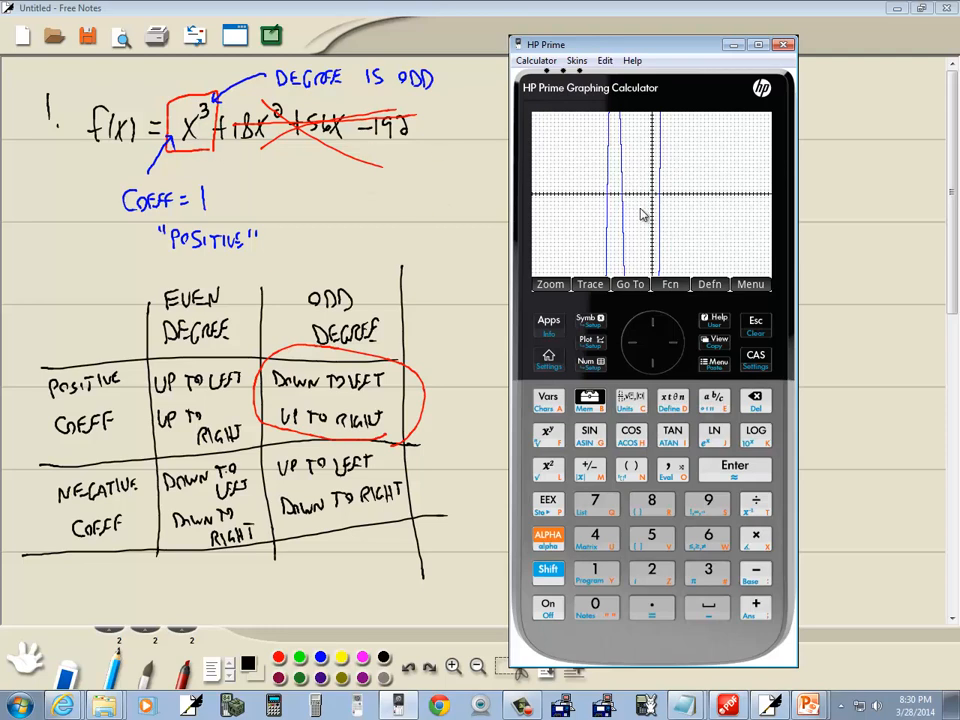